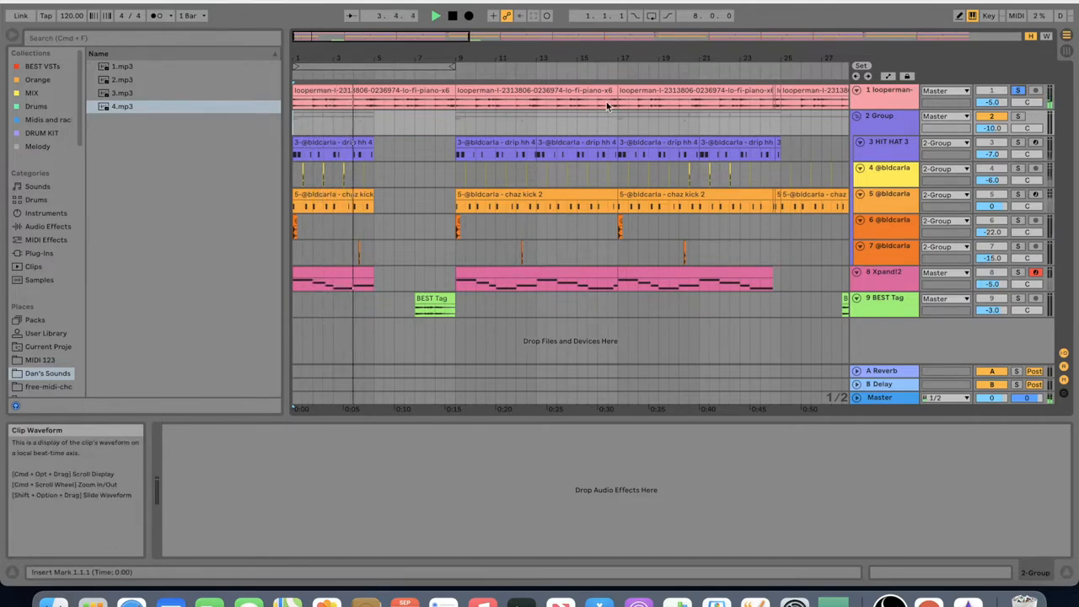
# Select the looperman piano clip to show its MTremolo, Wider and Magic Switch chain
pyautogui.click(885, 91)
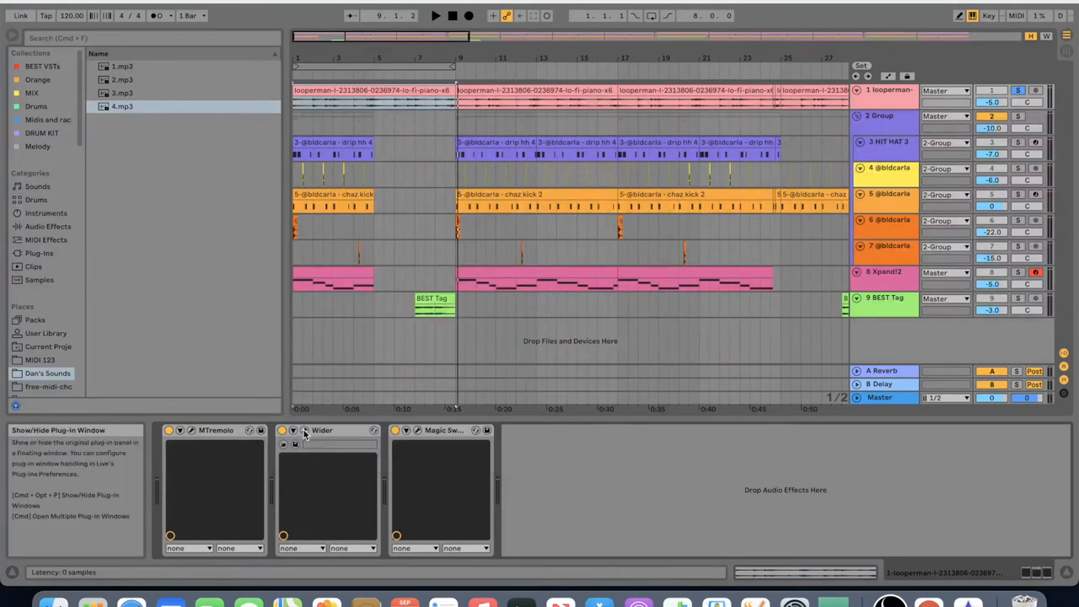
# Open the Magic Switch plug-in window with its Mix control
pyautogui.click(305, 430)
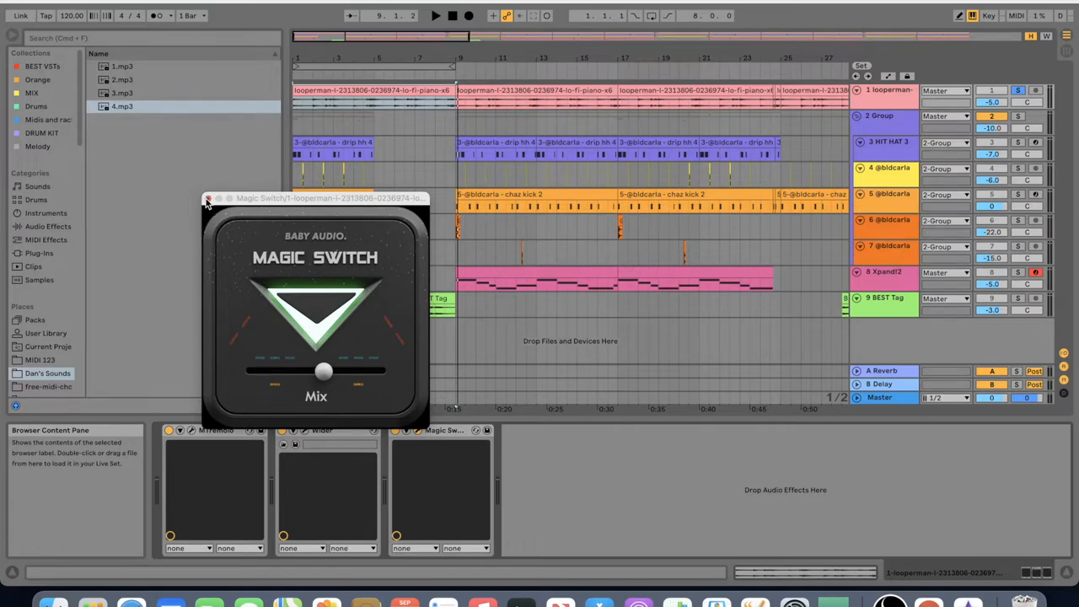
# Close the Magic Switch window, revealing HIT HAT 3's Simpler and sTiltV2 chain
pyautogui.click(208, 198)
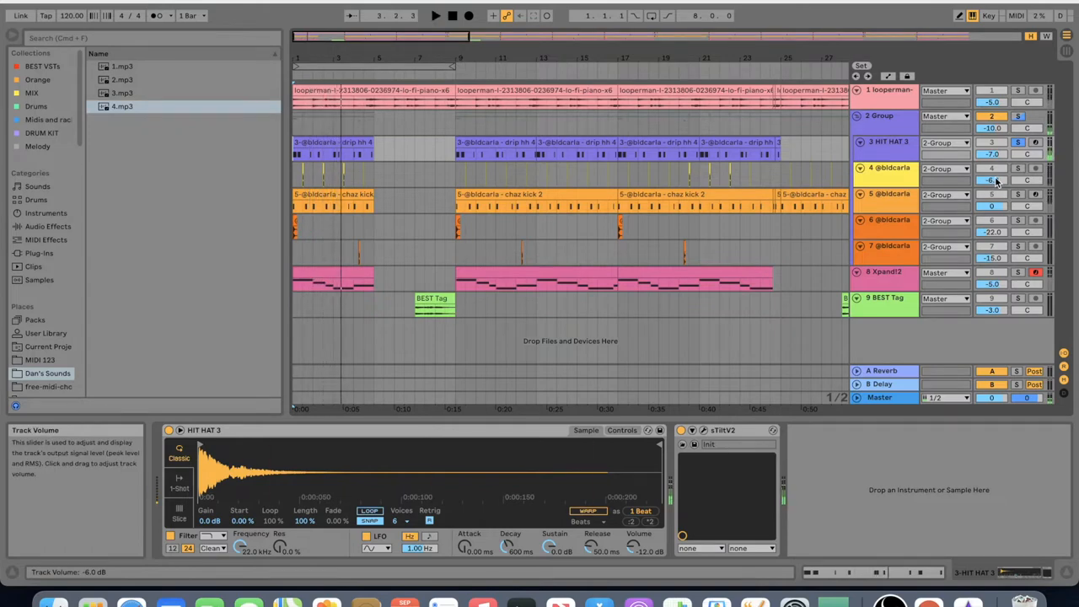
# Solo the clap, kick and Xpand!2 bass tracks in turn during playback
pyautogui.click(332, 141)
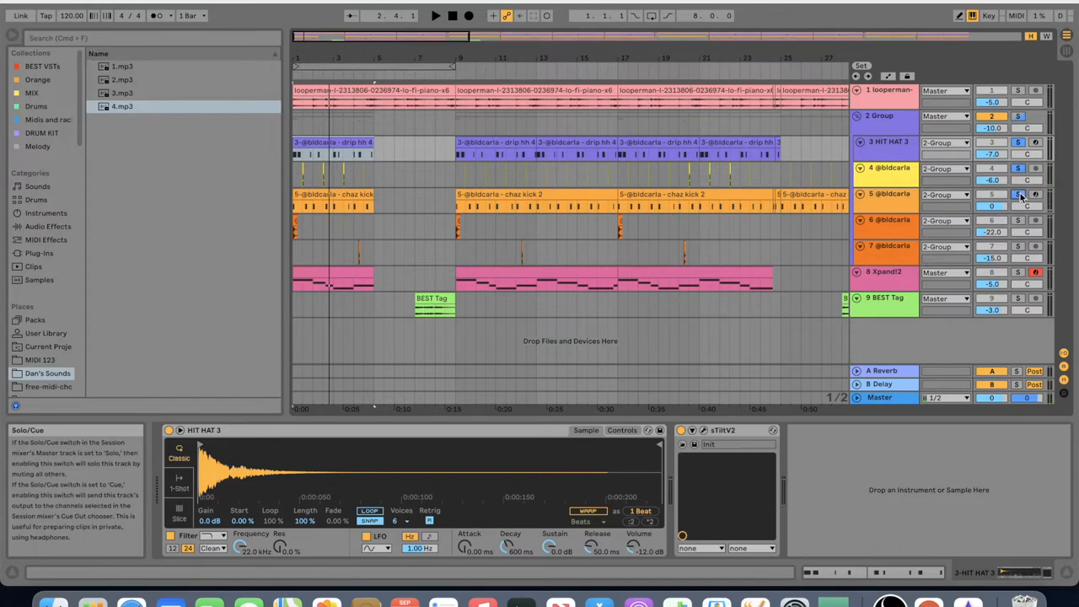
pyautogui.click(436, 16)
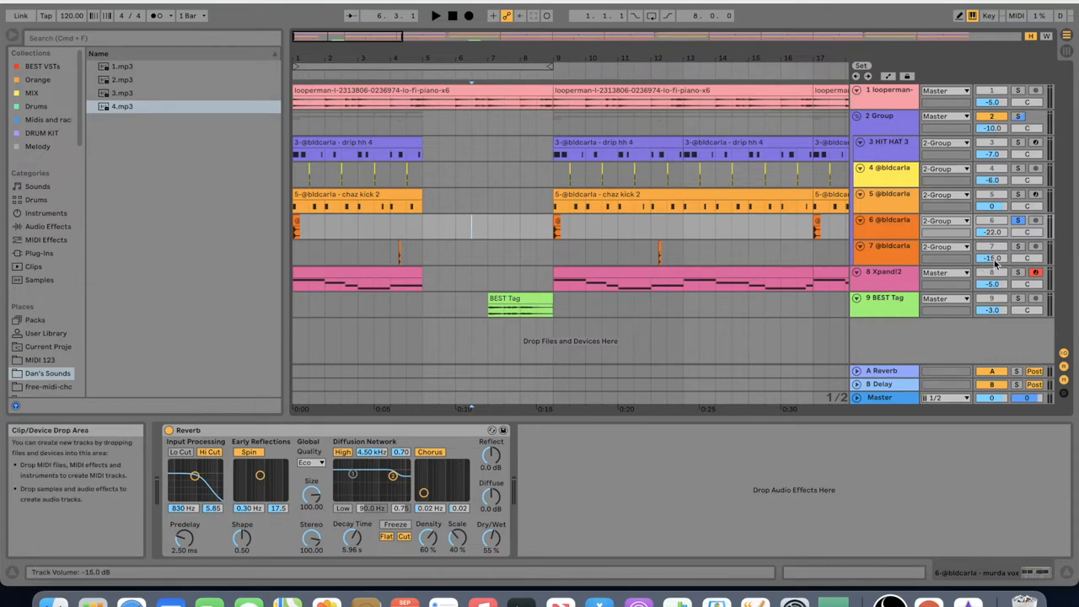
pyautogui.click(558, 275)
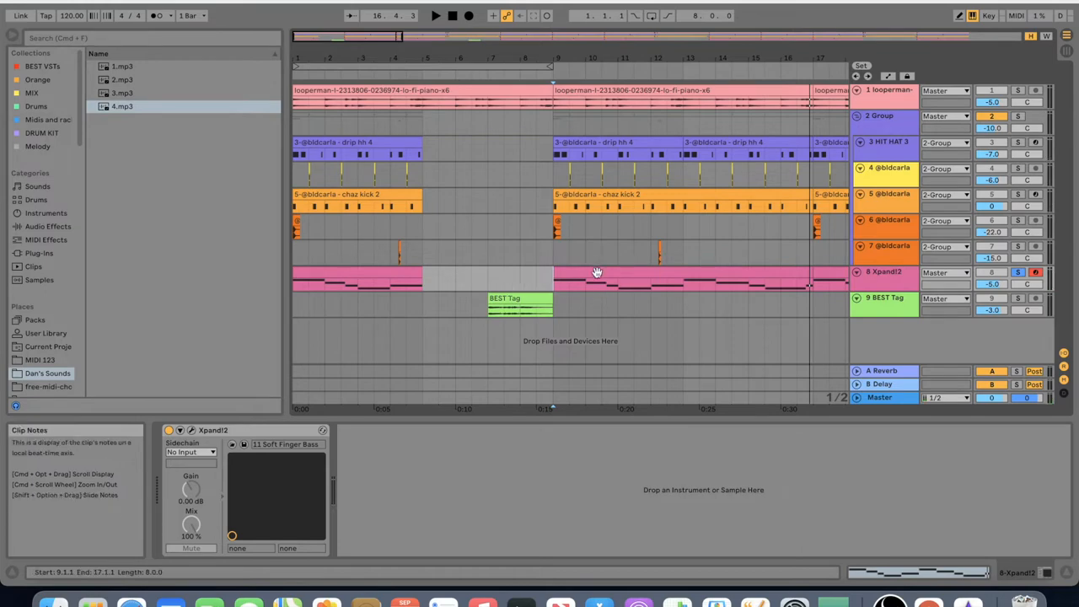
# Return to the HIT HAT 3 Simpler and sTiltV2 chain, keeping Xpand!2 bass soloed
pyautogui.doubleClick(597, 282)
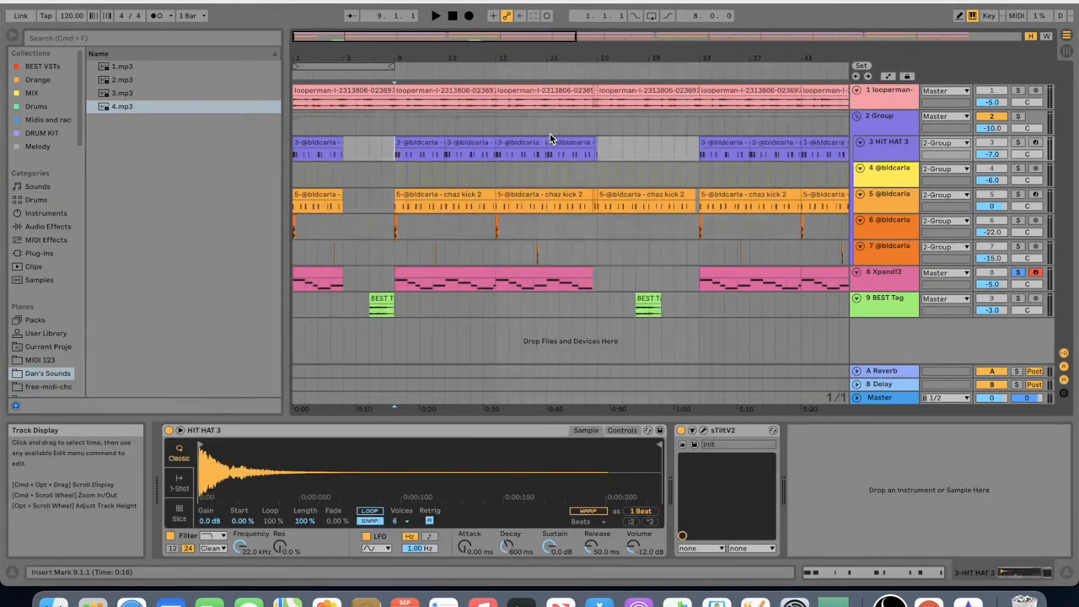
# Start playback at bar 9, then stop and return the playhead to bar 1
pyautogui.click(434, 15)
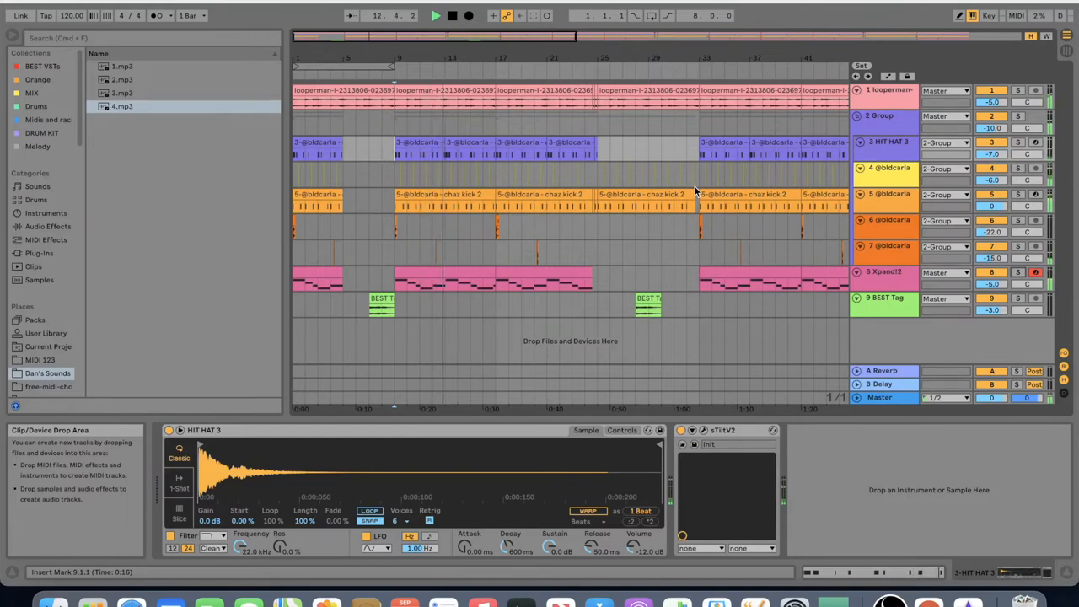
pyautogui.click(452, 15)
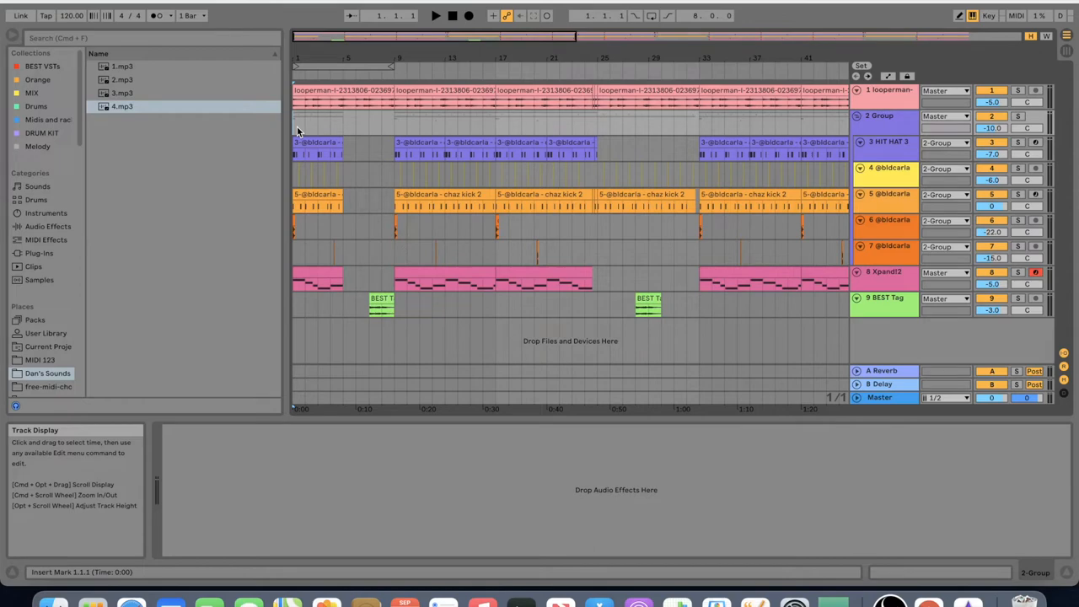
pyautogui.click(435, 16)
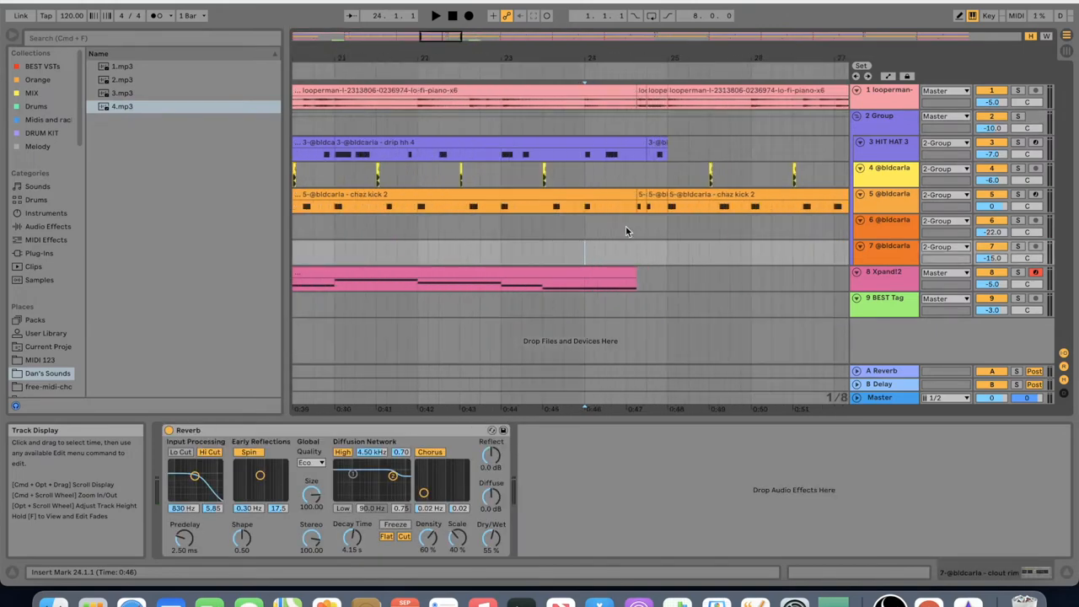
pyautogui.moveTo(613, 228)
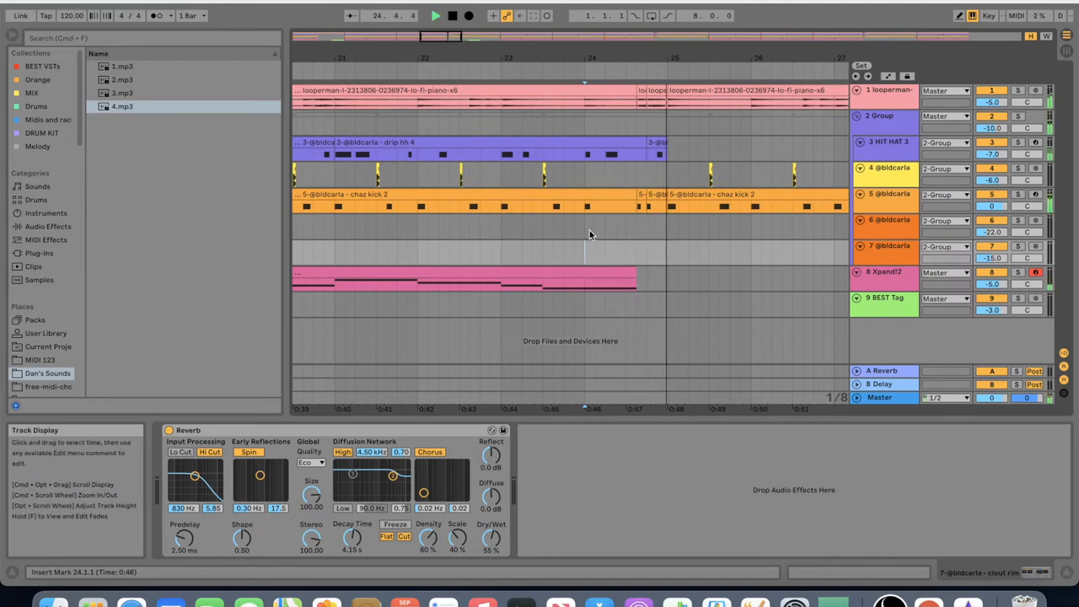
# Play the bar 24–25 stutter transition and zoom out to bars 21–37
pyautogui.click(649, 200)
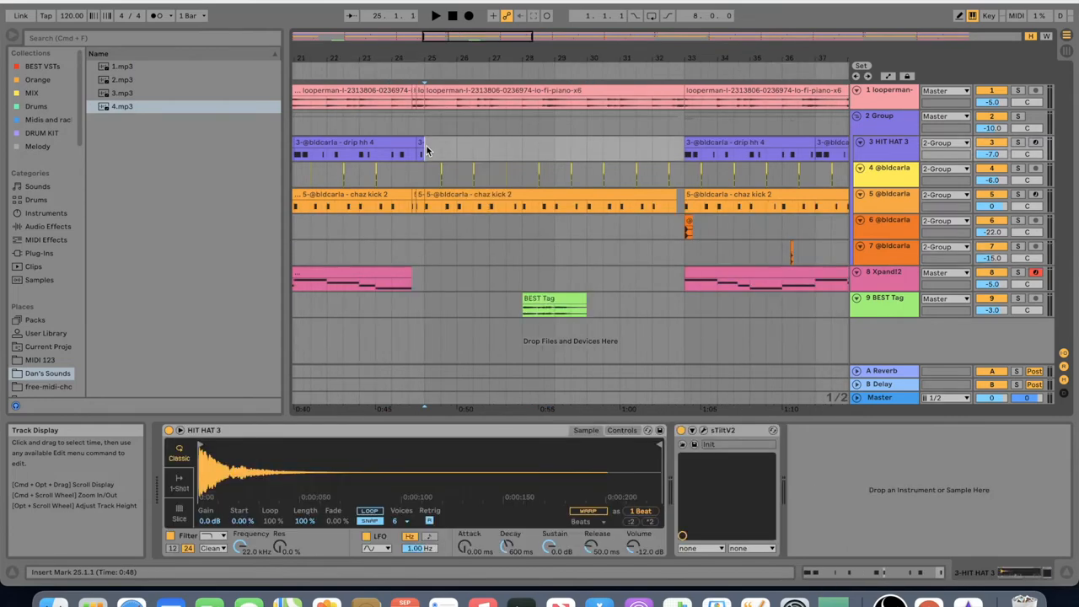
pyautogui.moveTo(424, 177)
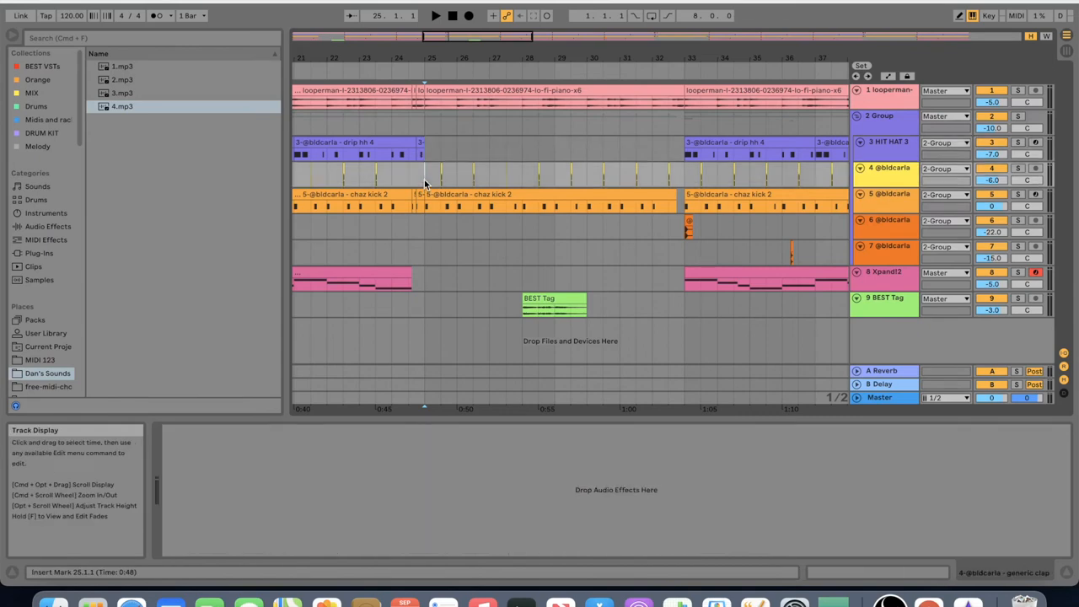
# Start playback at bar 25 with the clap track selected
pyautogui.click(435, 15)
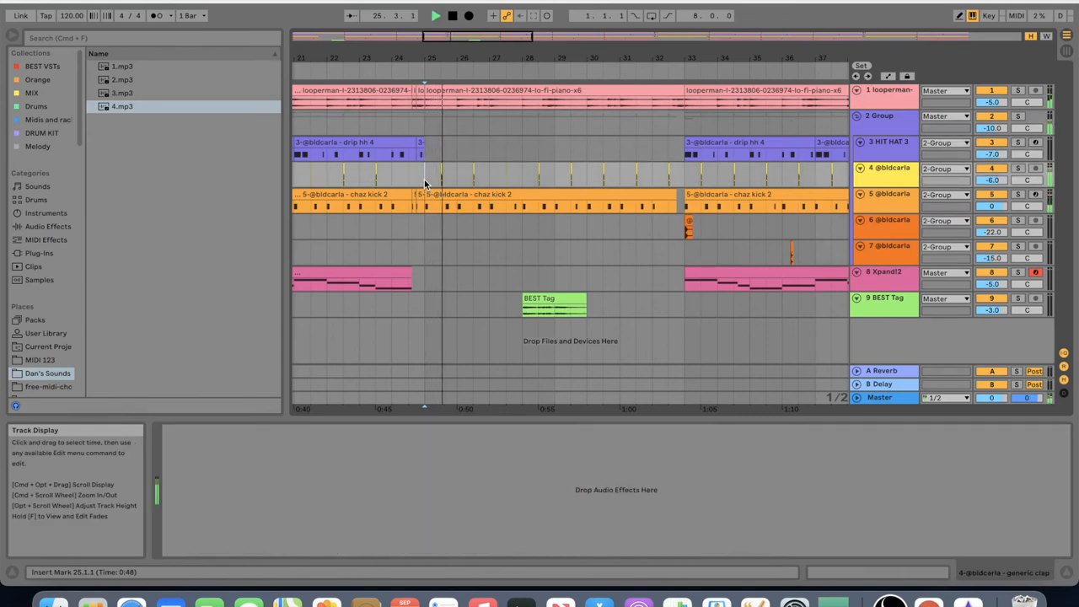